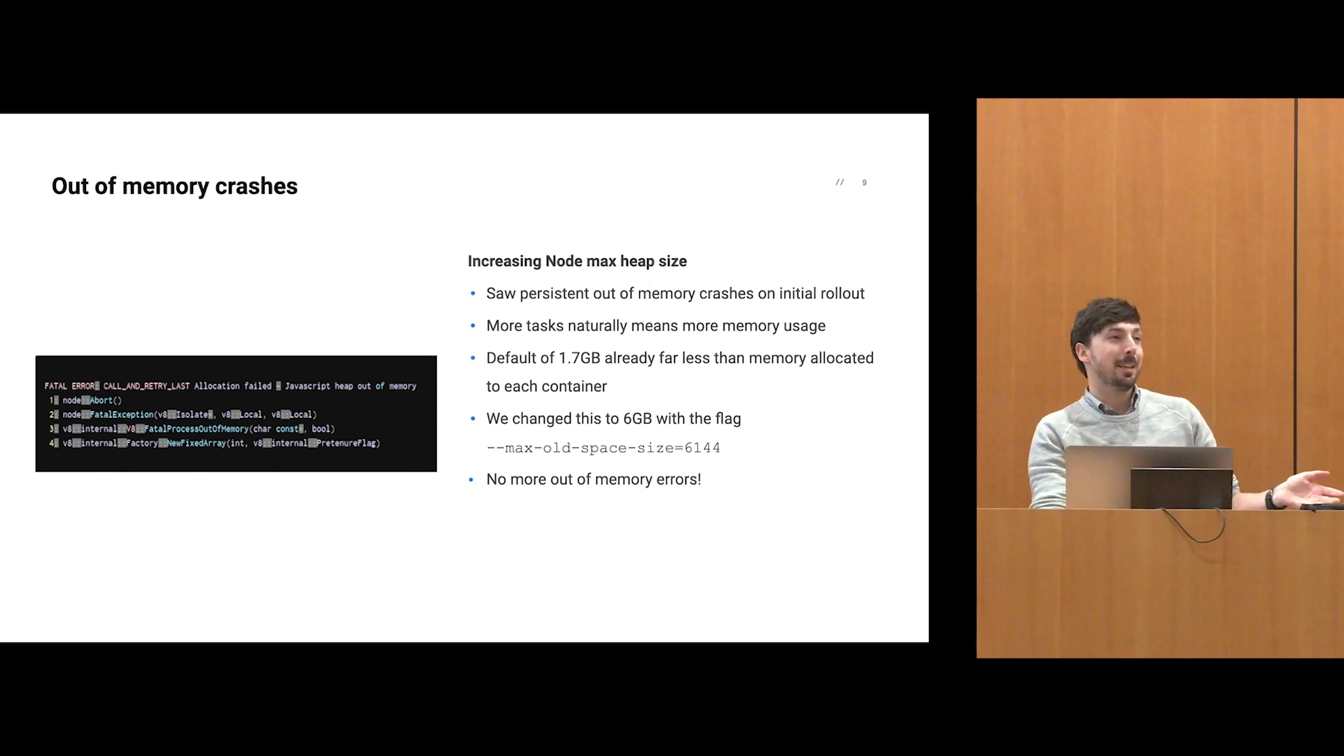
Advance the talk through the S3 socket-limit fix slides to slide 19, 'The Task Latency Ratio'.
{"action": "key", "text": "right"}
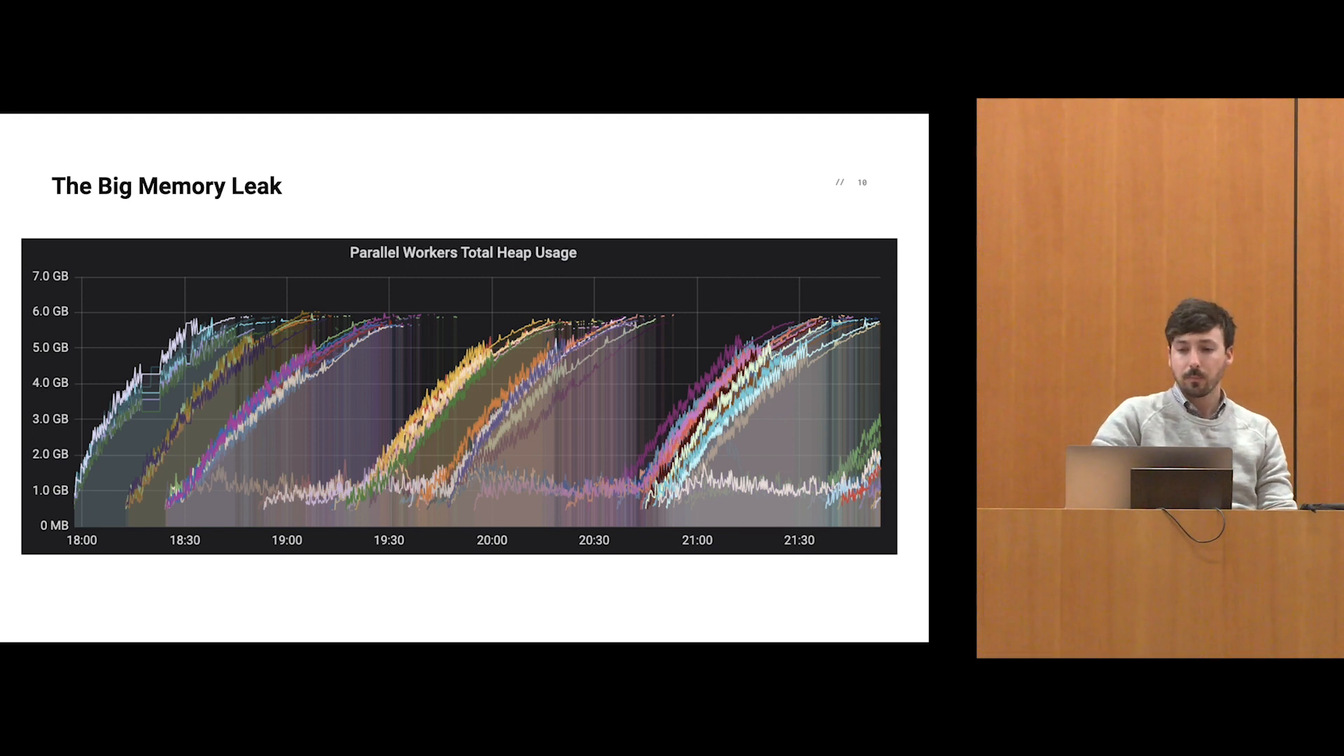
{"action": "key", "text": "Right"}
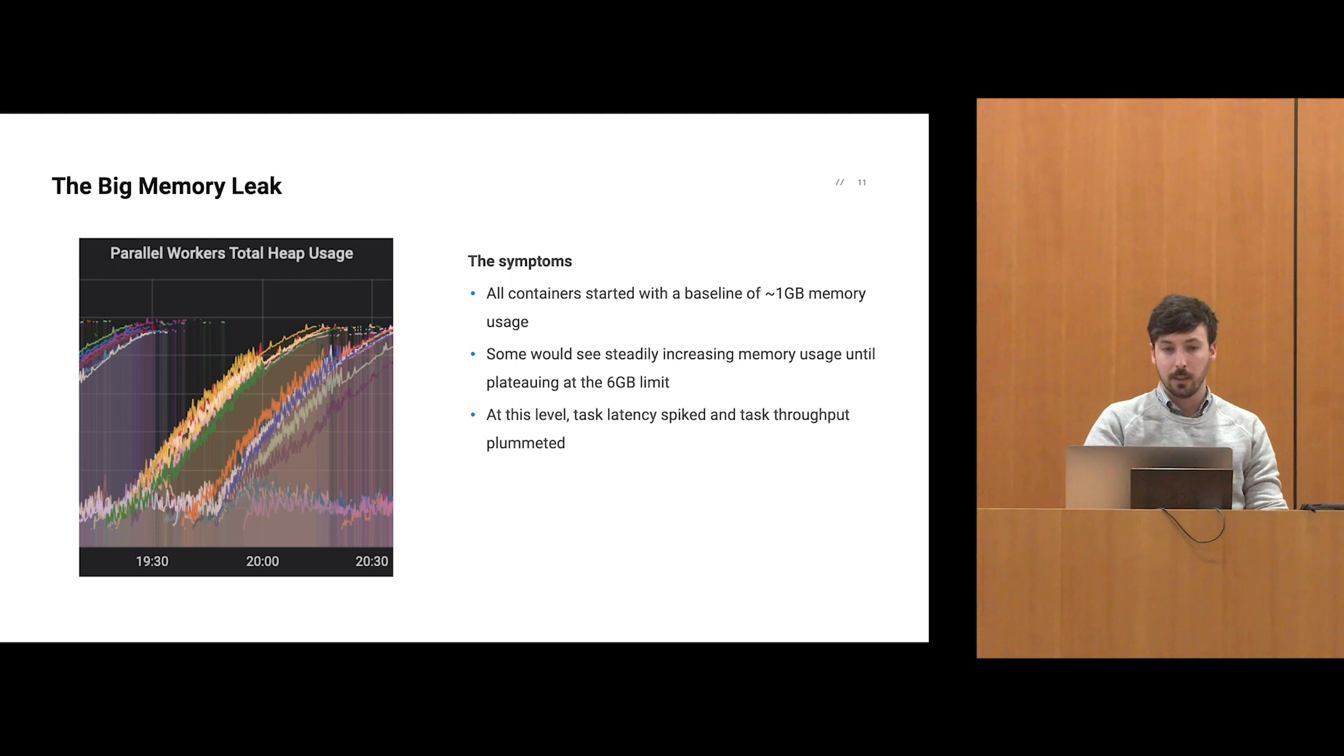
{"action": "key", "text": "Right"}
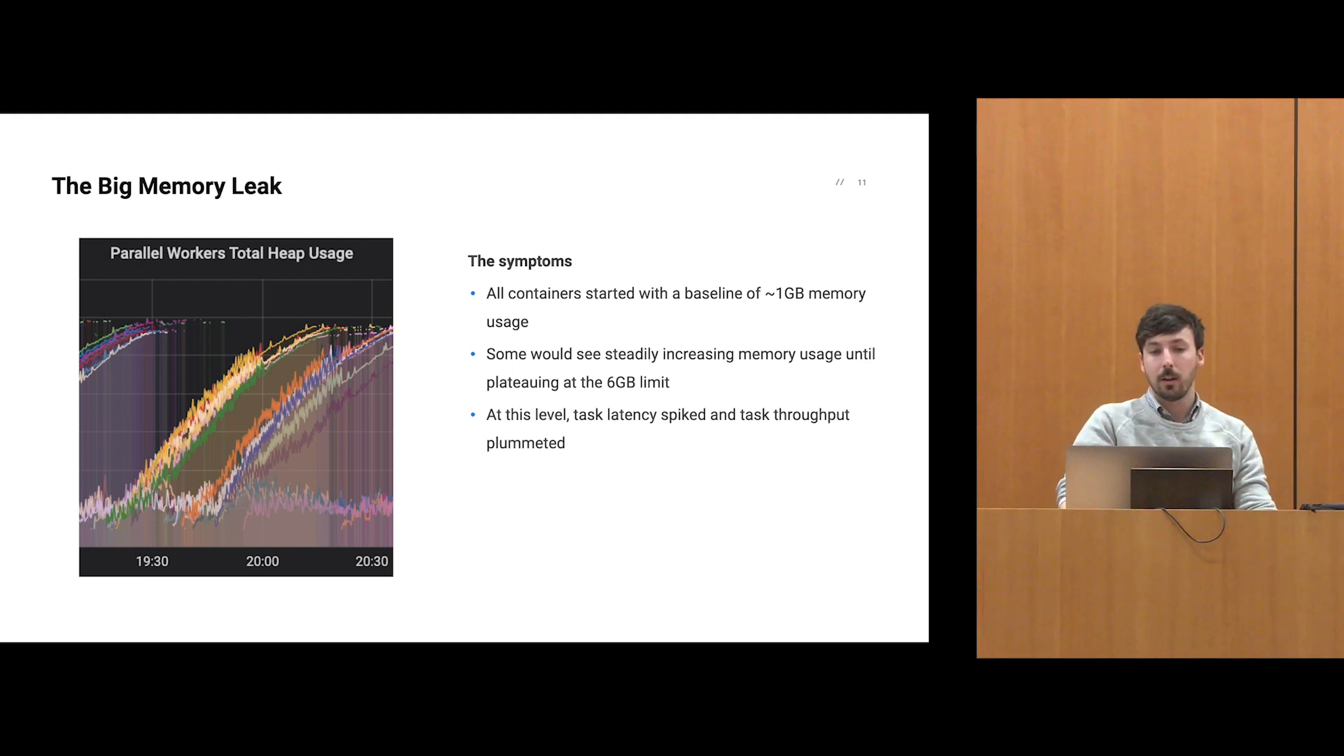
{"action": "key", "text": "Right"}
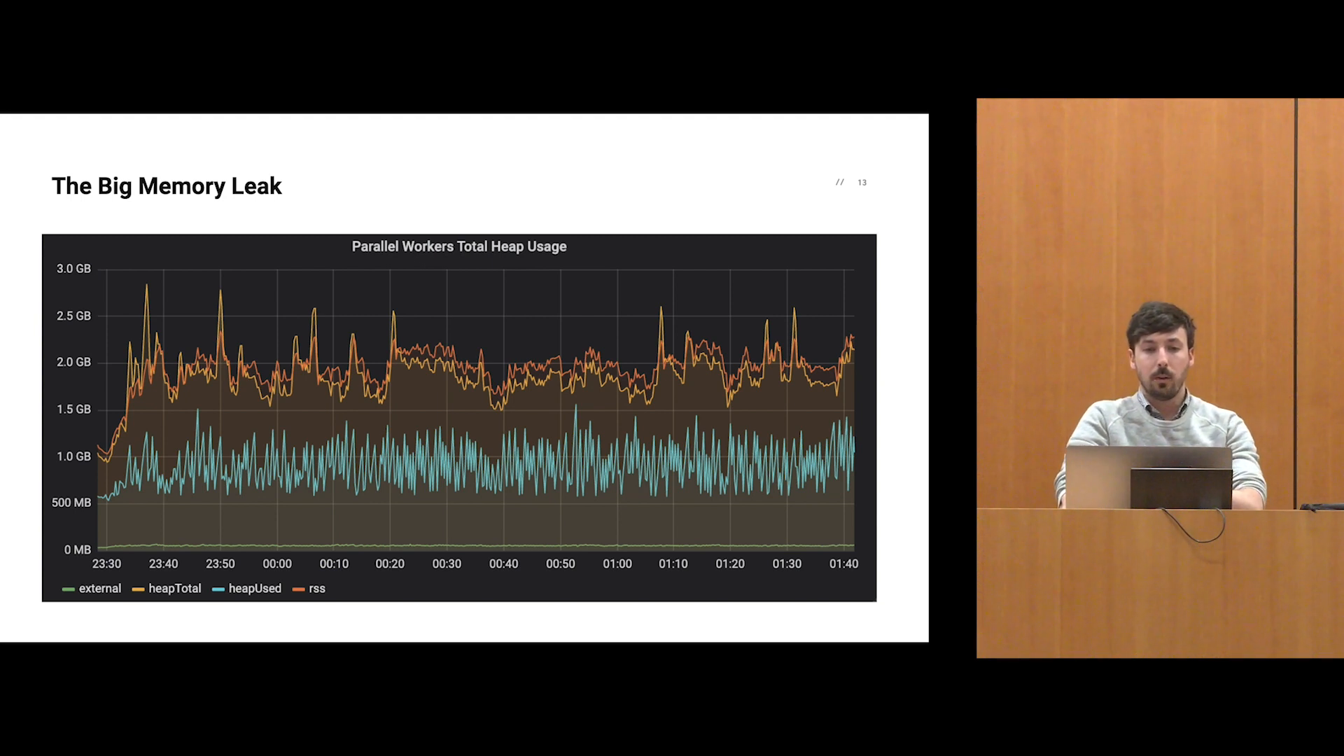
{"action": "key", "text": "right"}
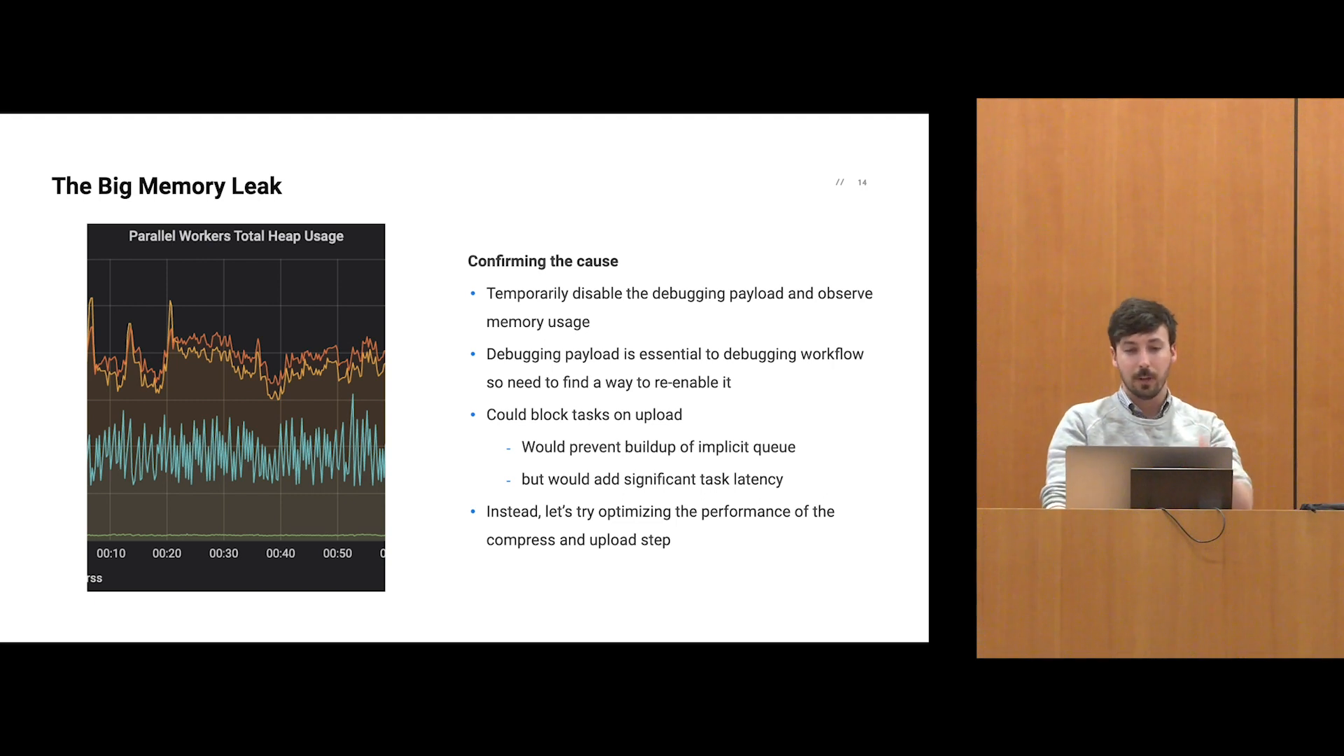
{"action": "key", "text": "Left"}
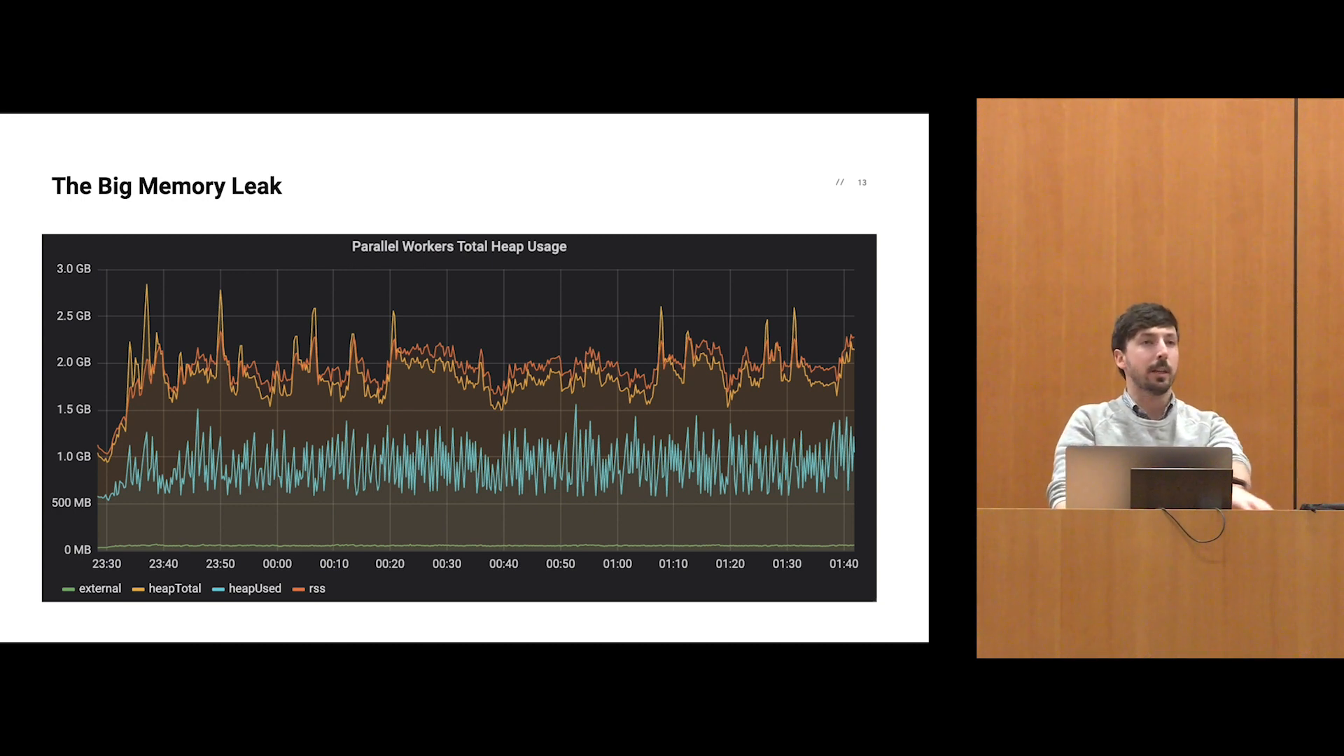
{"action": "key", "text": "right"}
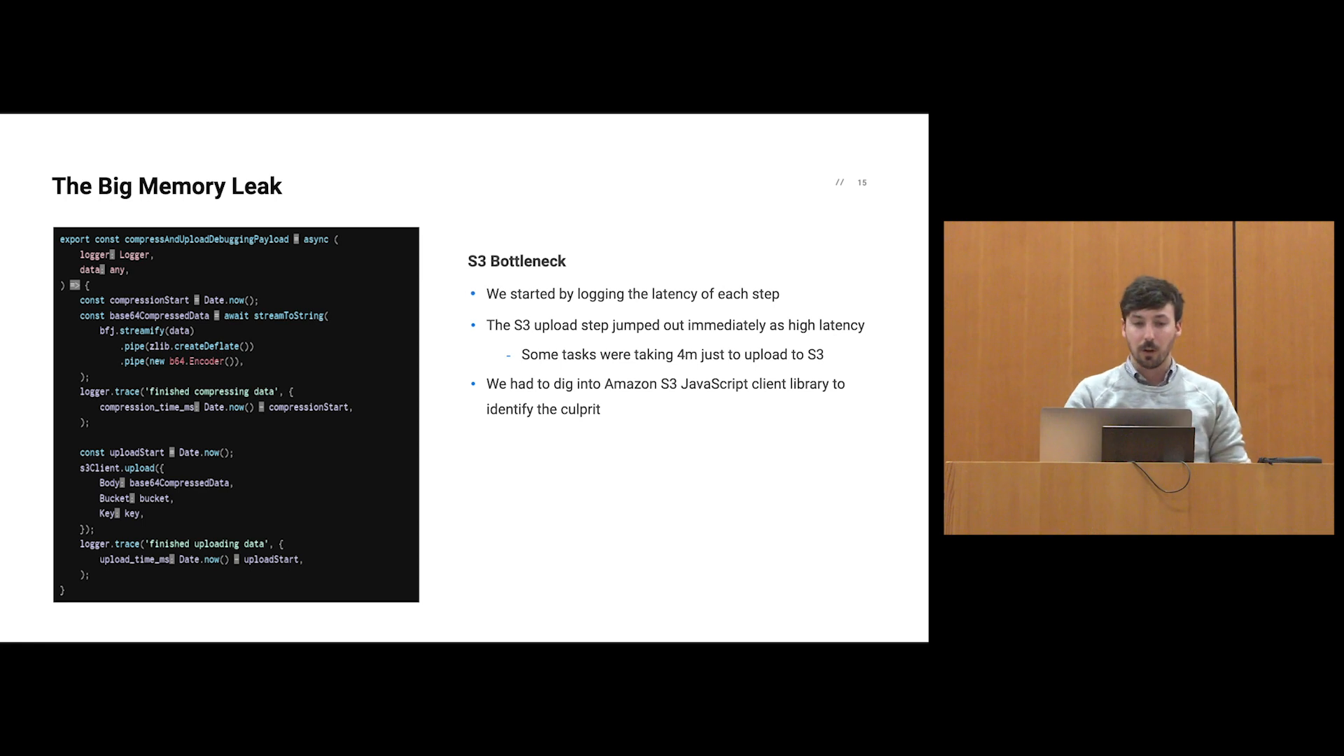
{"action": "key", "text": "Right"}
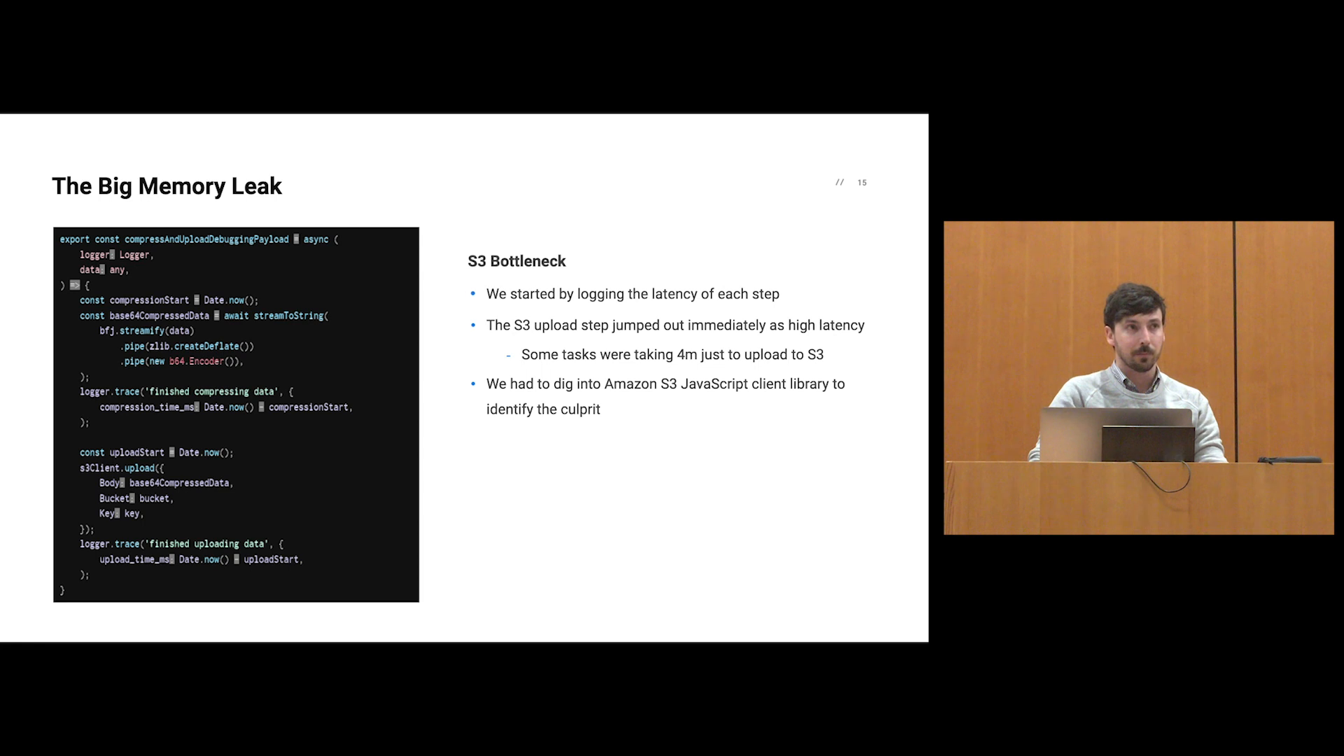
{"action": "key", "text": "right"}
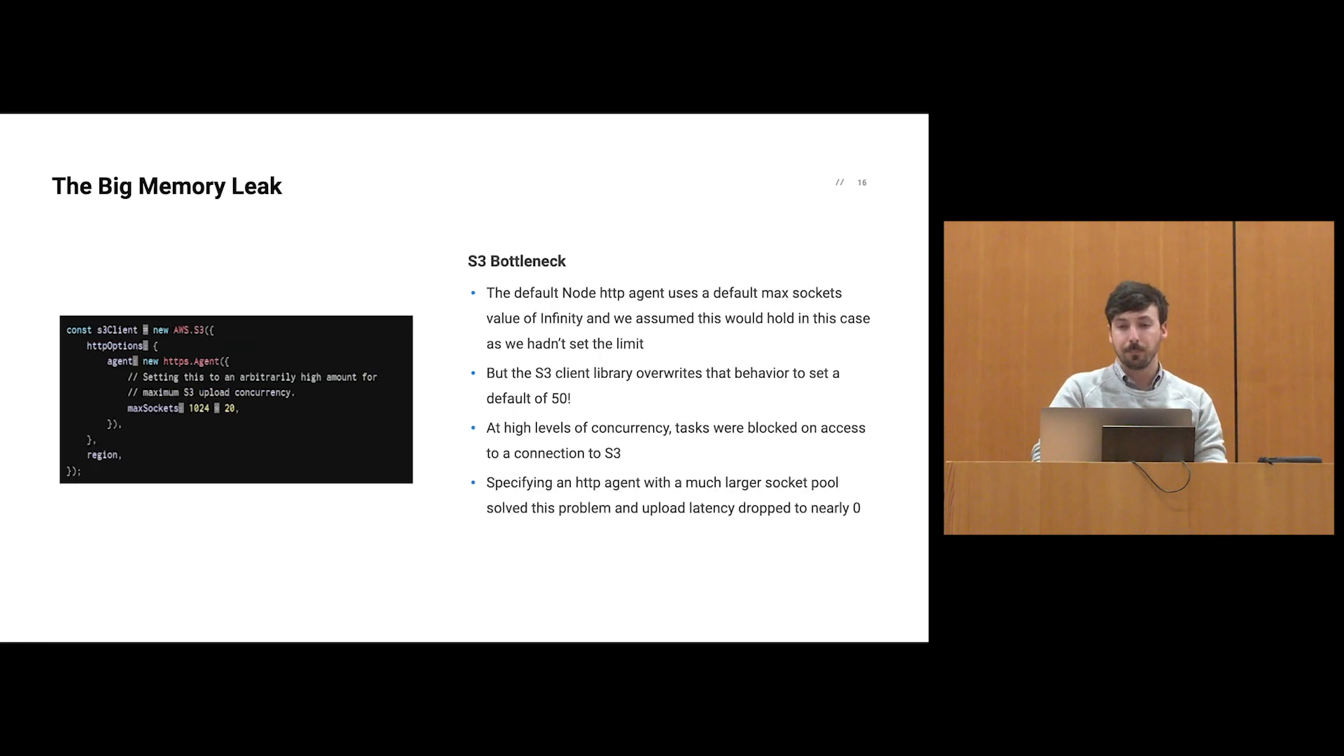
{"action": "key", "text": "Right"}
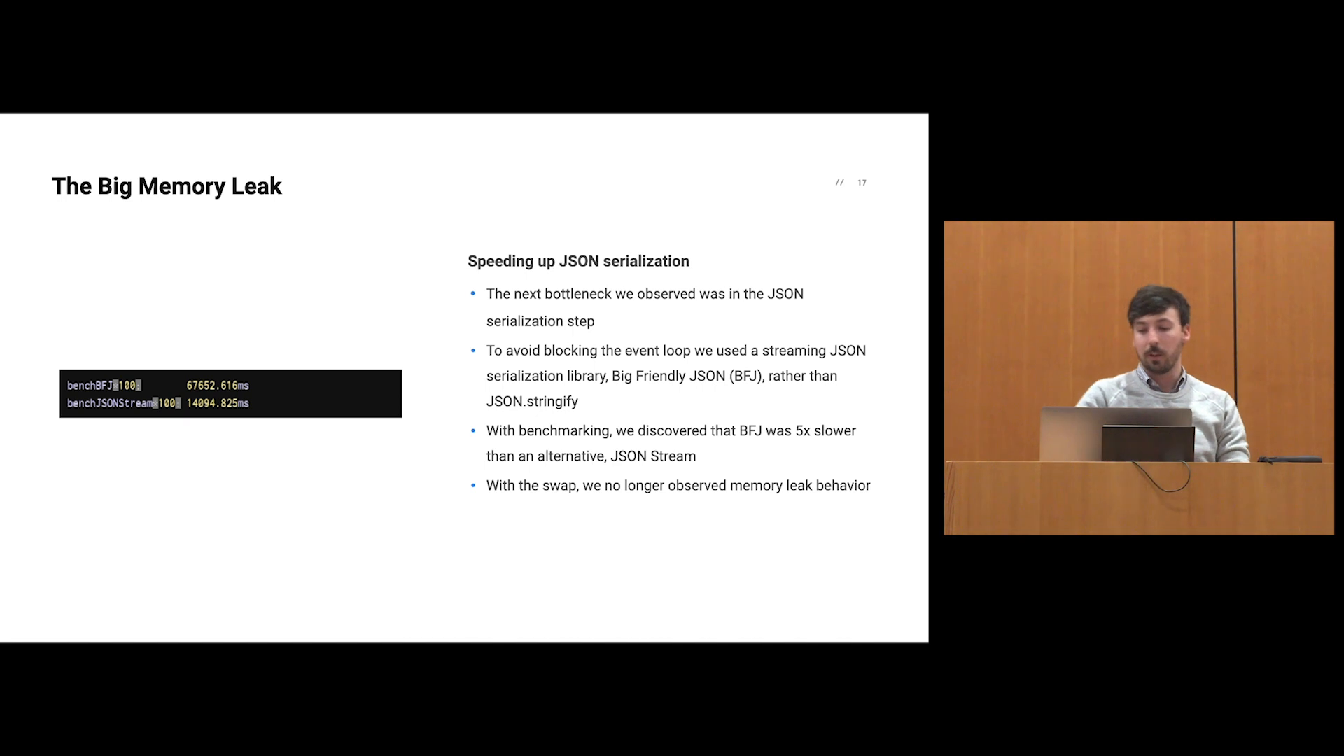
{"action": "key", "text": "right"}
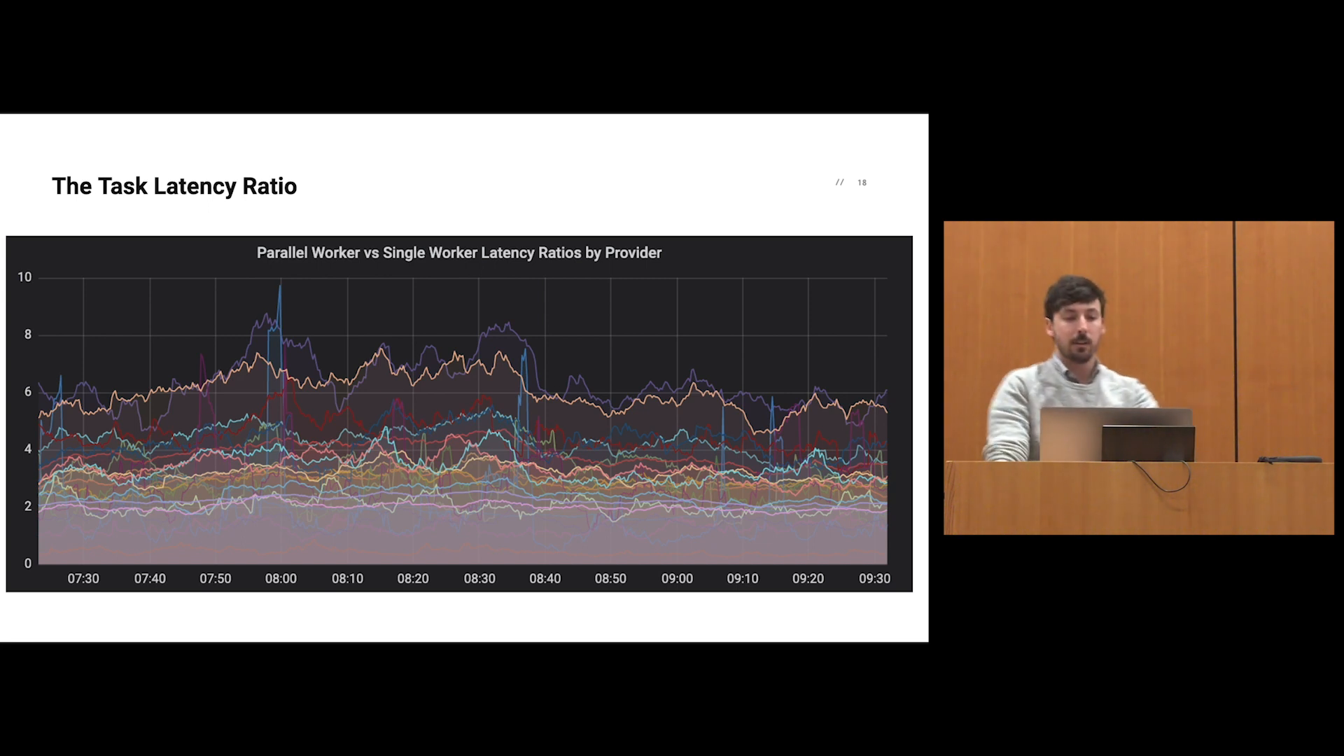
{"action": "key", "text": "Right"}
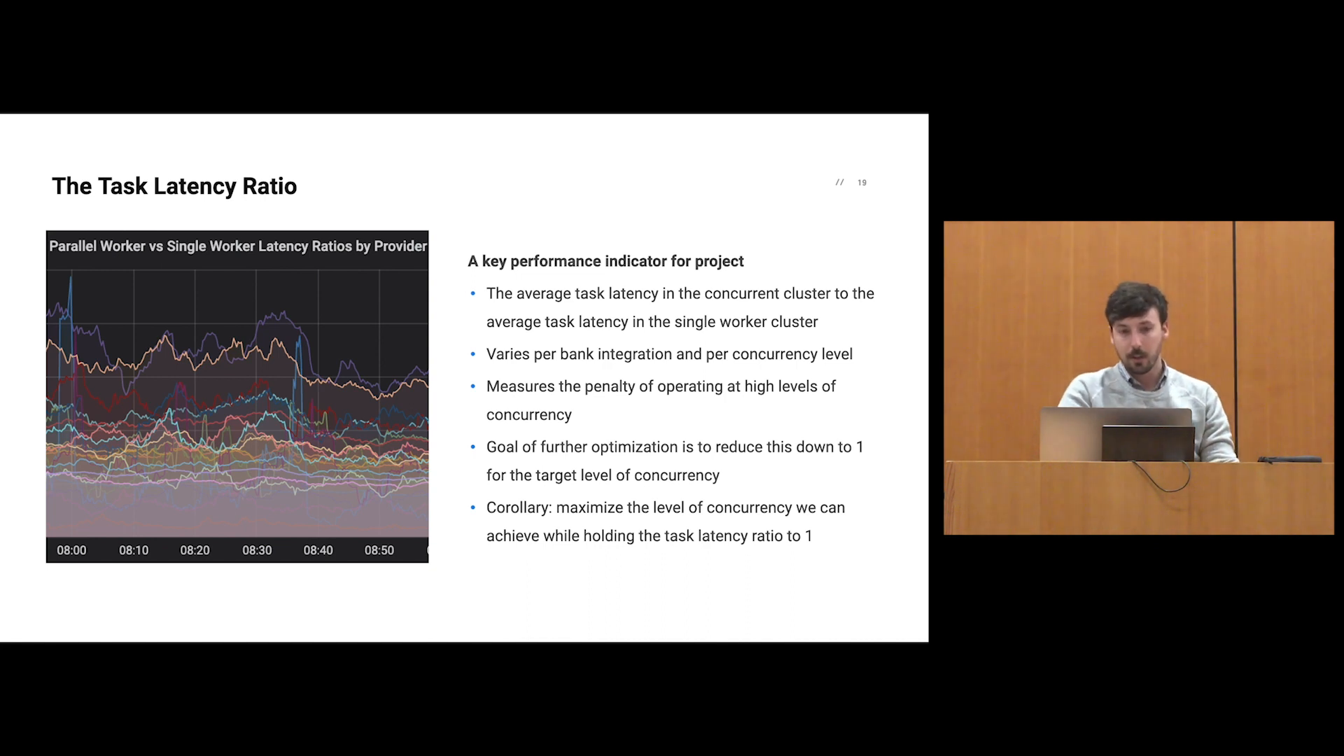
Return to slide 18's full-width parallel vs. single worker latency ratio chart.
{"action": "key", "text": "Right"}
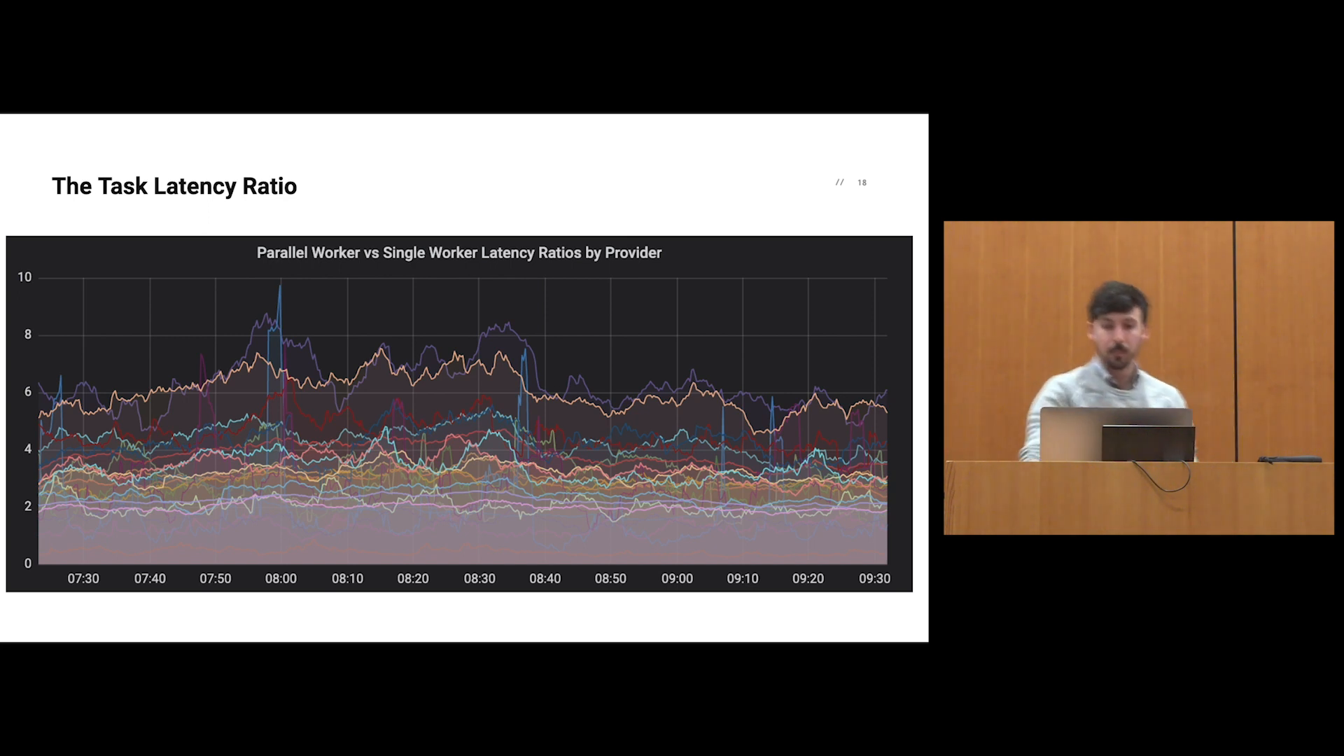
Move forward again to slide 19's task latency ratio bullet points.
{"action": "key", "text": "right"}
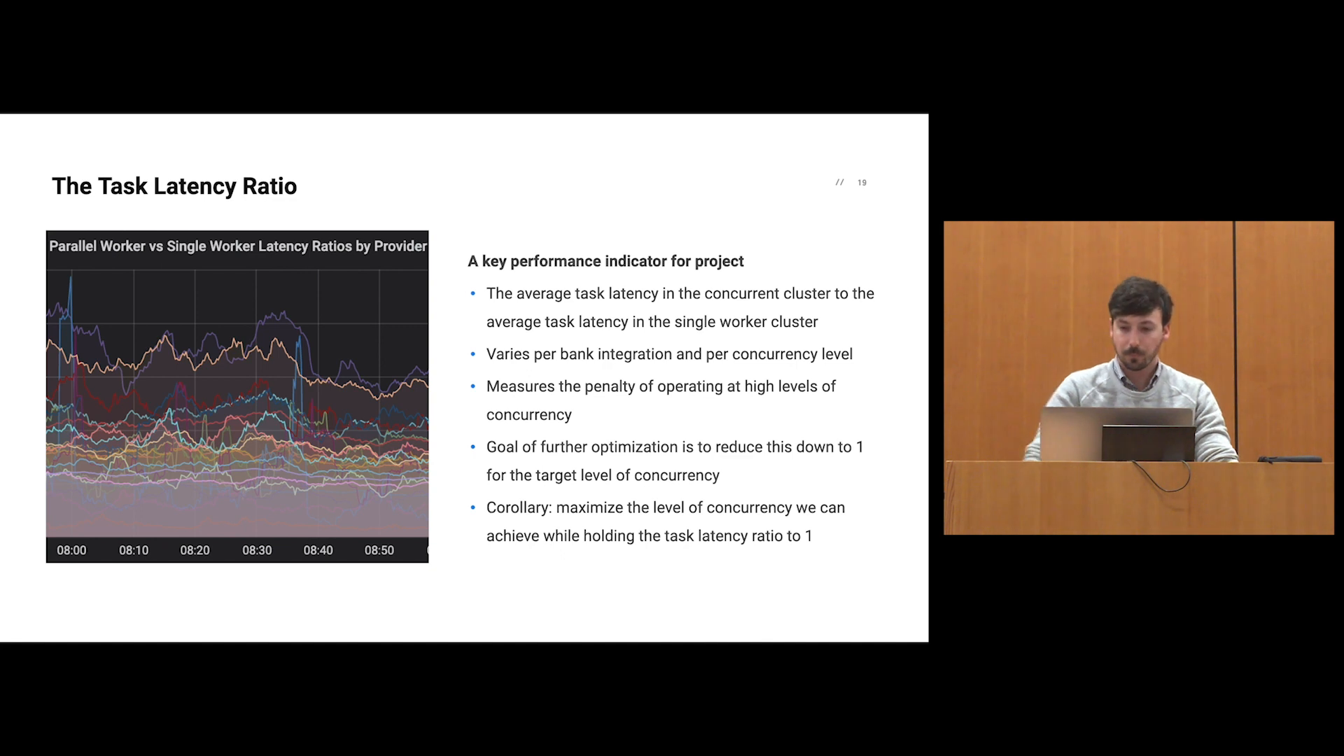
Advance to slide 20, 'Garbage Collection', charting per-minute GC time by type.
{"action": "key", "text": "Right"}
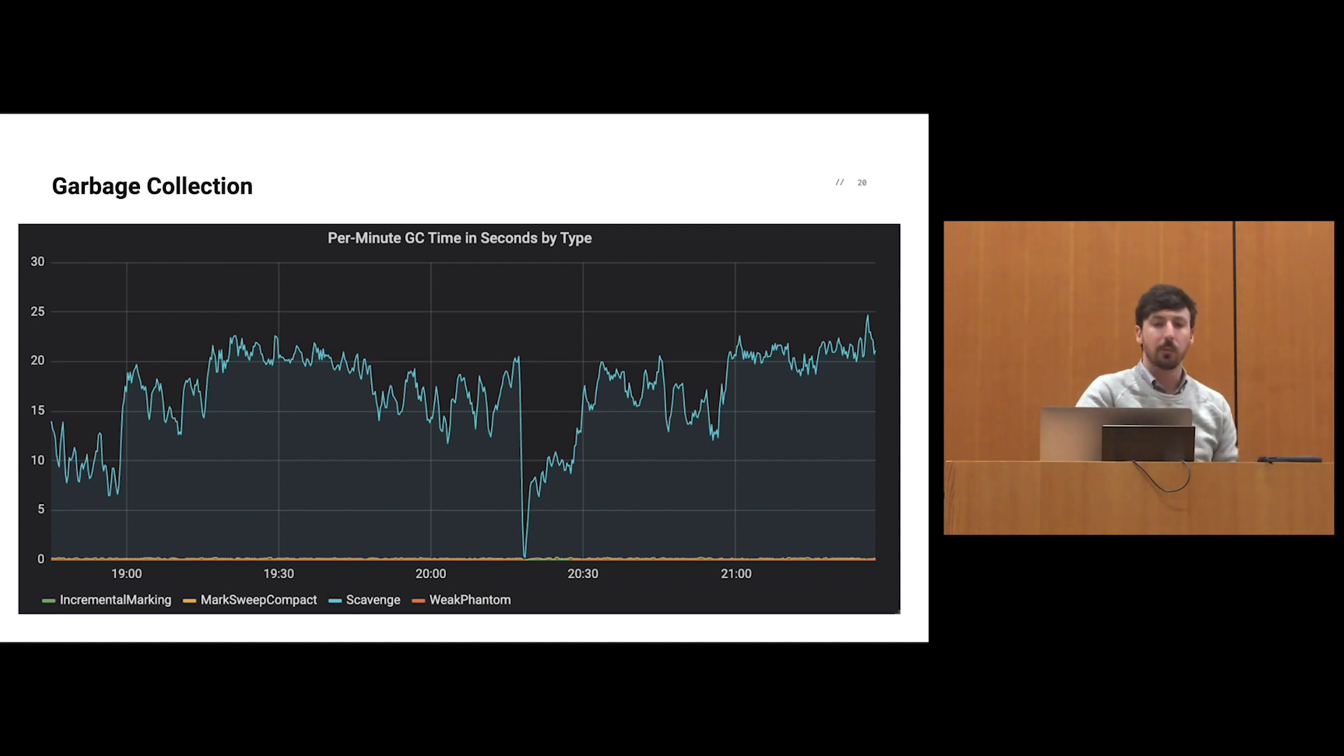
Advance to slide 22, where Scavenge GC time drops from about 15 to near 2 seconds per minute.
{"action": "key", "text": "Right"}
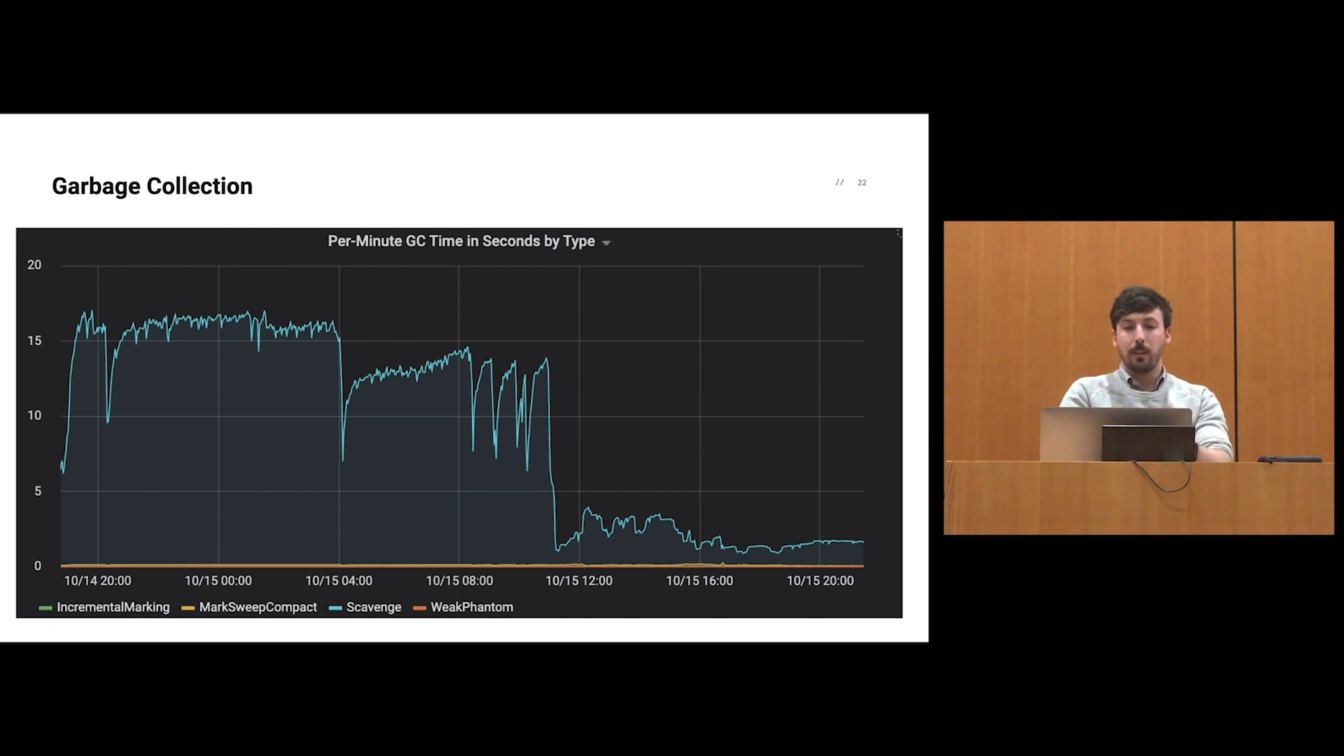
{"action": "key", "text": "Right"}
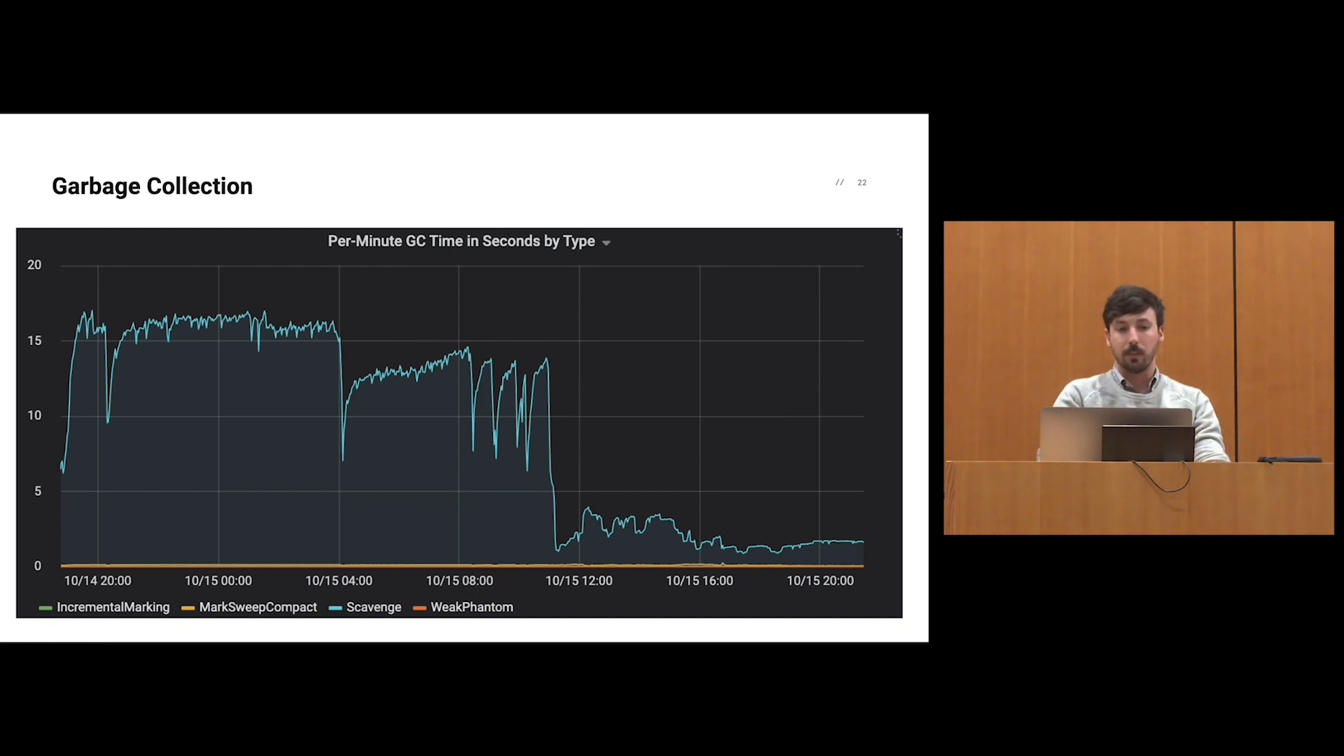
{"action": "key", "text": "right"}
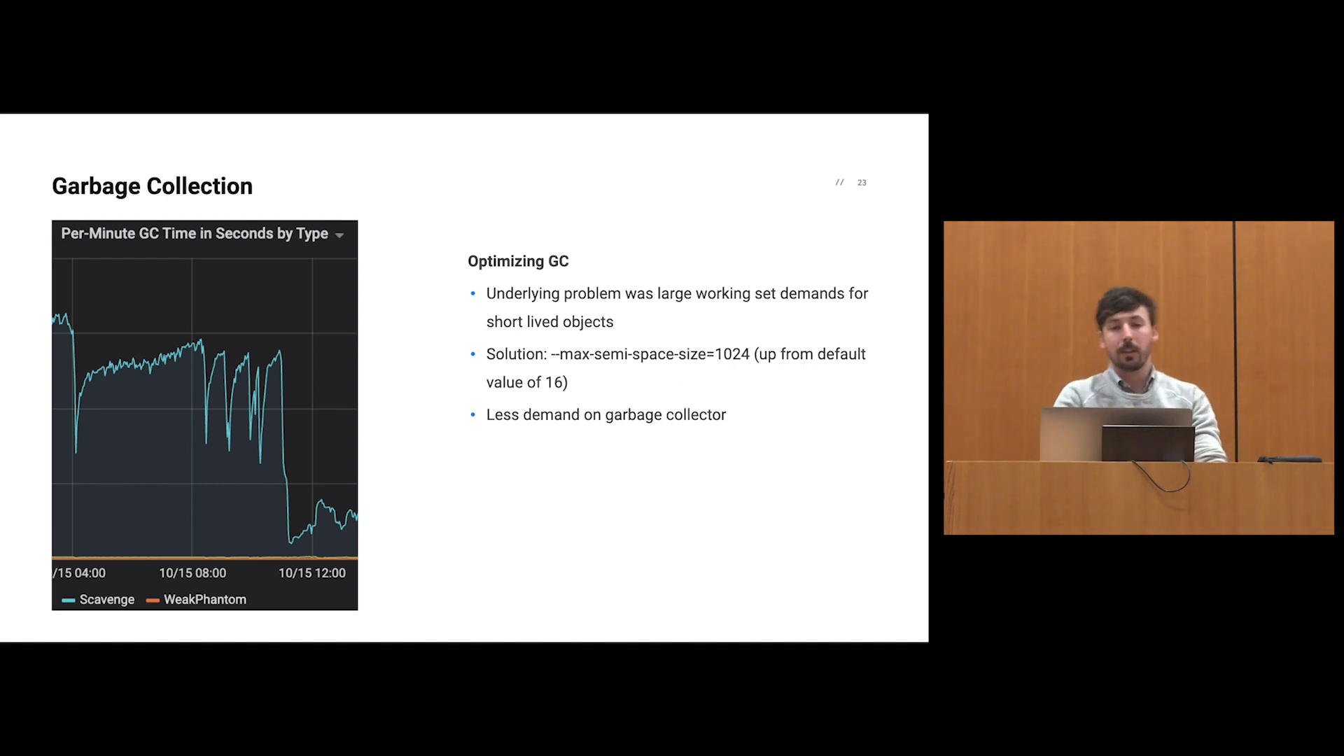
Advance to slide 24's flame graph of the Node gRPC server's CPU usage.
{"action": "key", "text": "Right"}
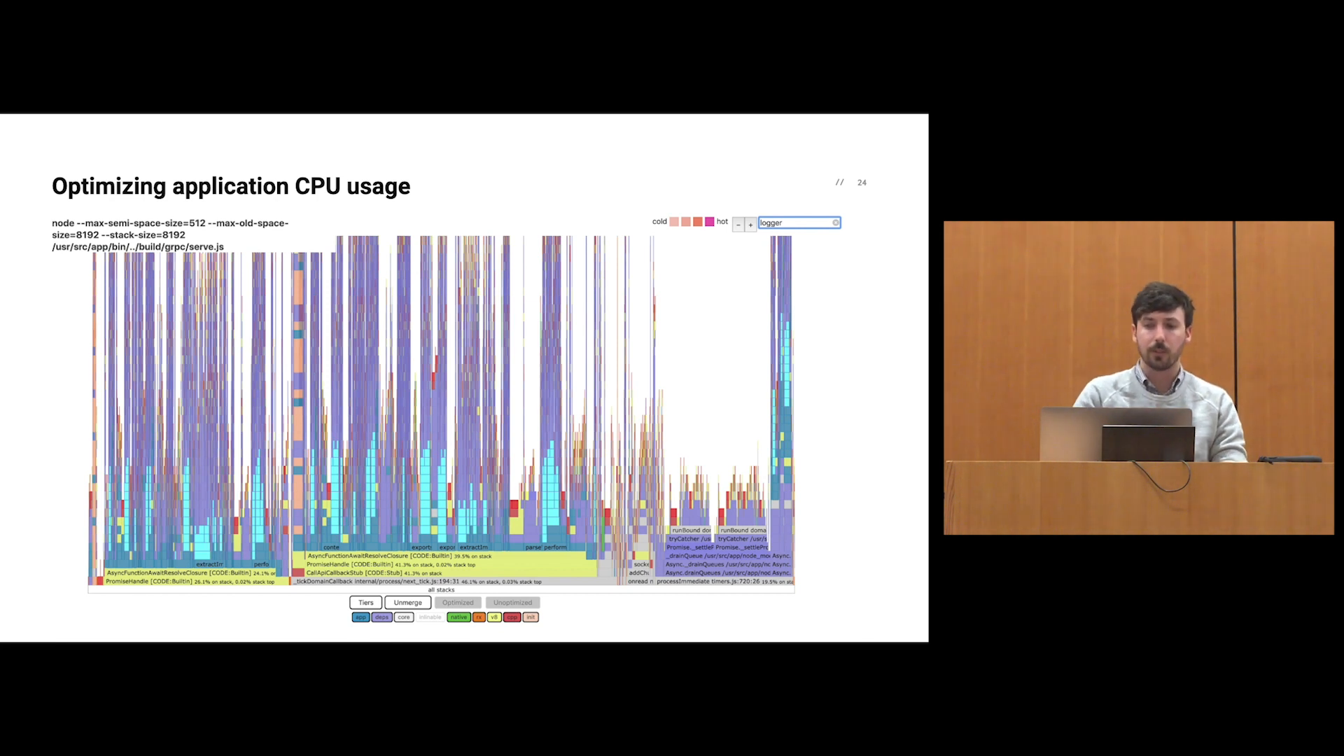
Advance to slide 25 on the 15% CPU cost of RegExp log redaction.
{"action": "key", "text": "Right"}
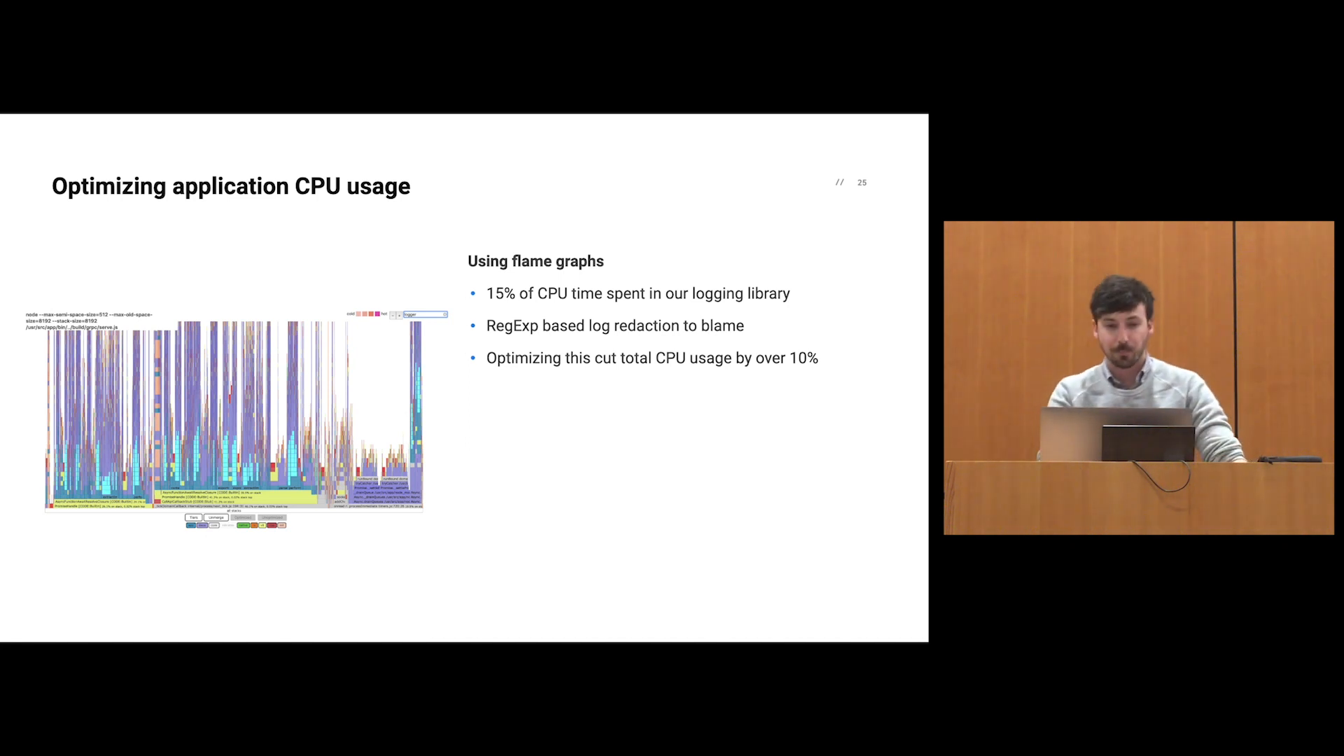
Advance to slide 26, the Conclusion: concurrency 30, 4,000 containers cut to 150, $300k saved yearly.
{"action": "key", "text": "Right"}
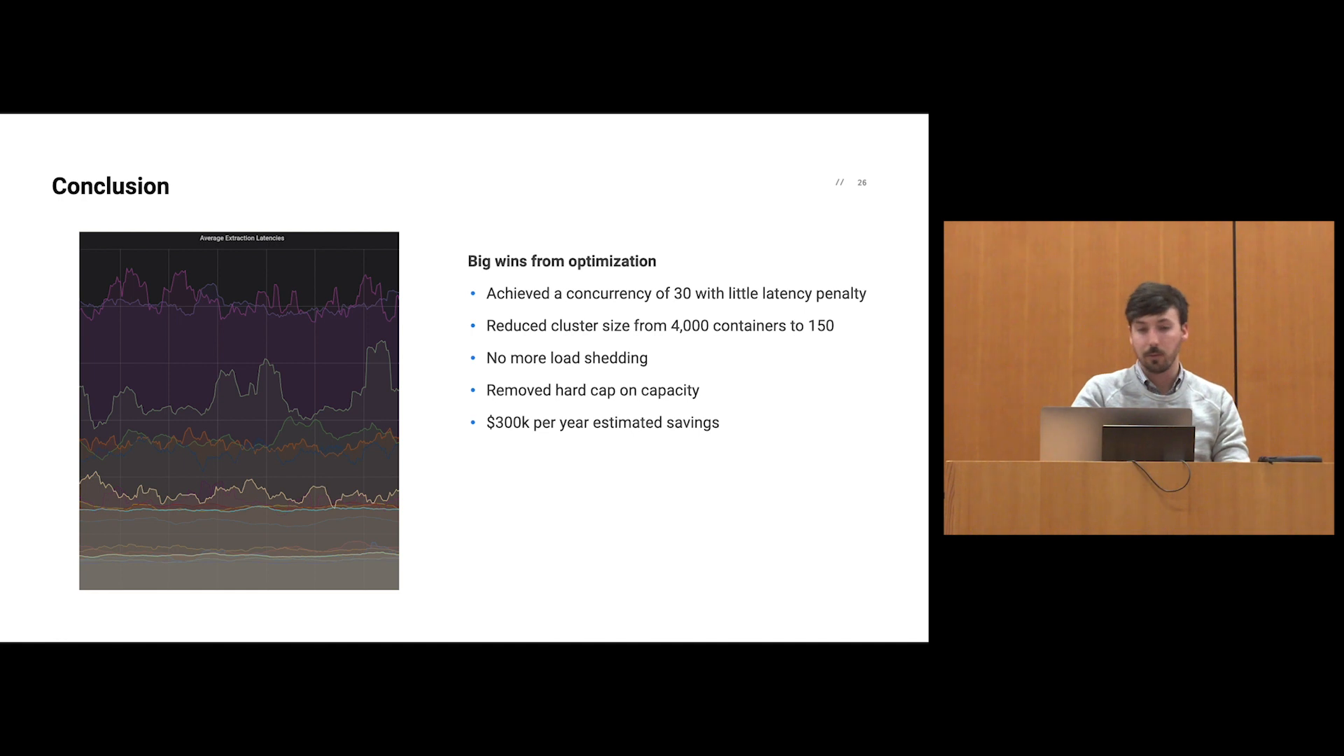
Advance to slide 27, Learnings, on low-level metrics, flame graphs and Node's runtime.
{"action": "key", "text": "right"}
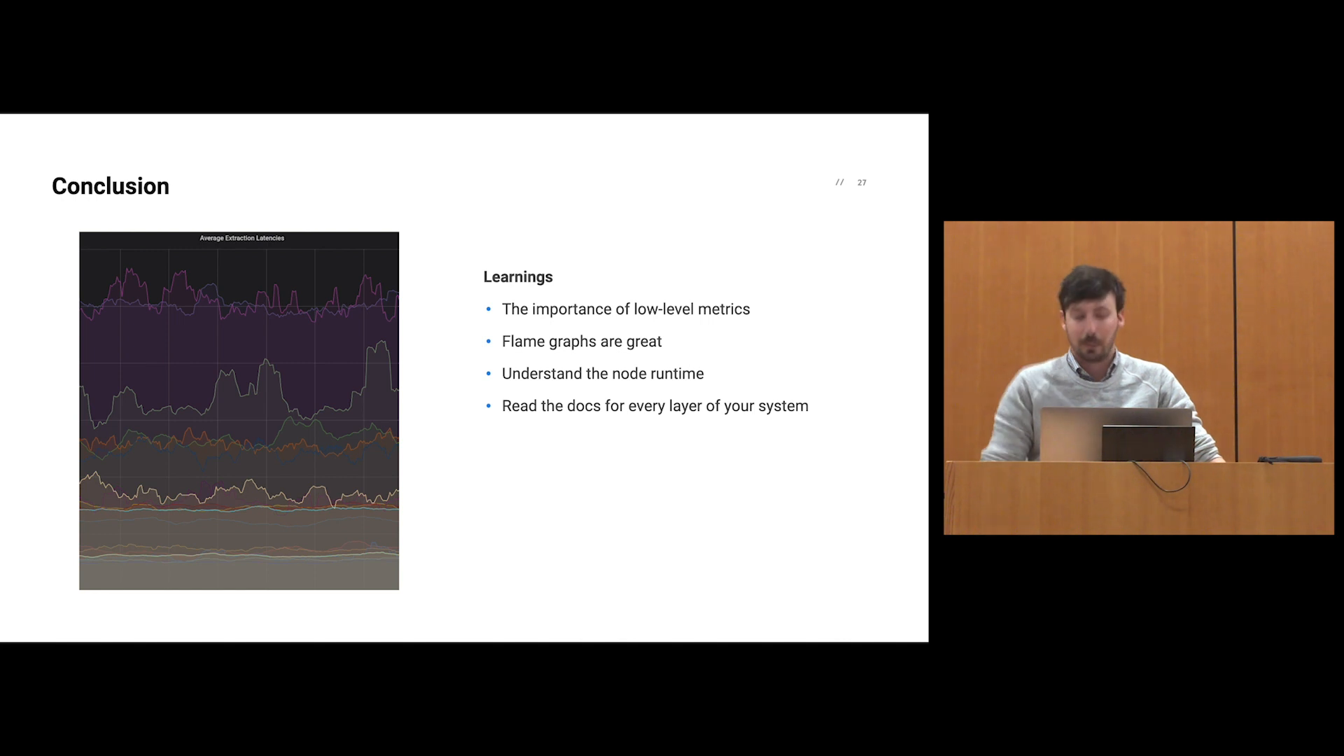
{"action": "key", "text": "right"}
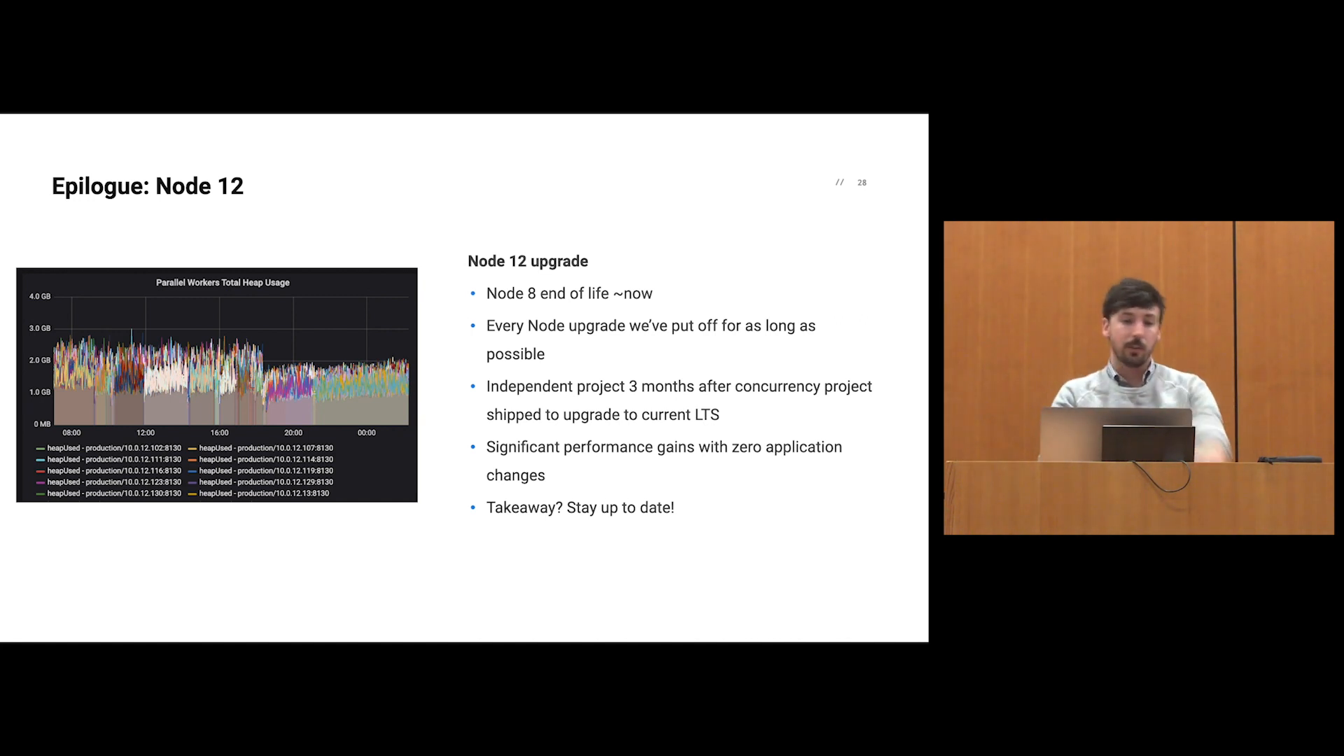
Advance to slide 29, 'Epilogue: Node 12', with CPU utilization and batch latency charts.
{"action": "key", "text": "Right"}
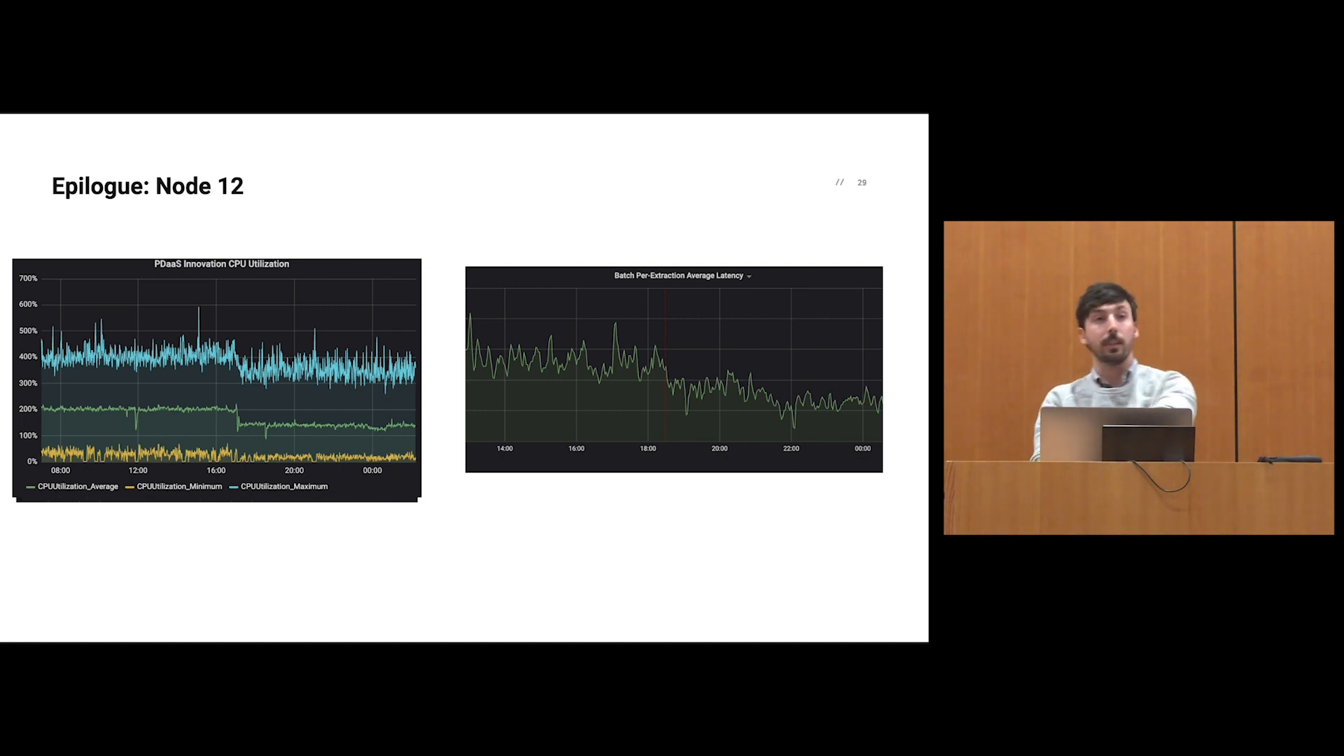
Advance to the final slide 30, 'Questions?', to open the floor to the audience.
{"action": "key", "text": "right"}
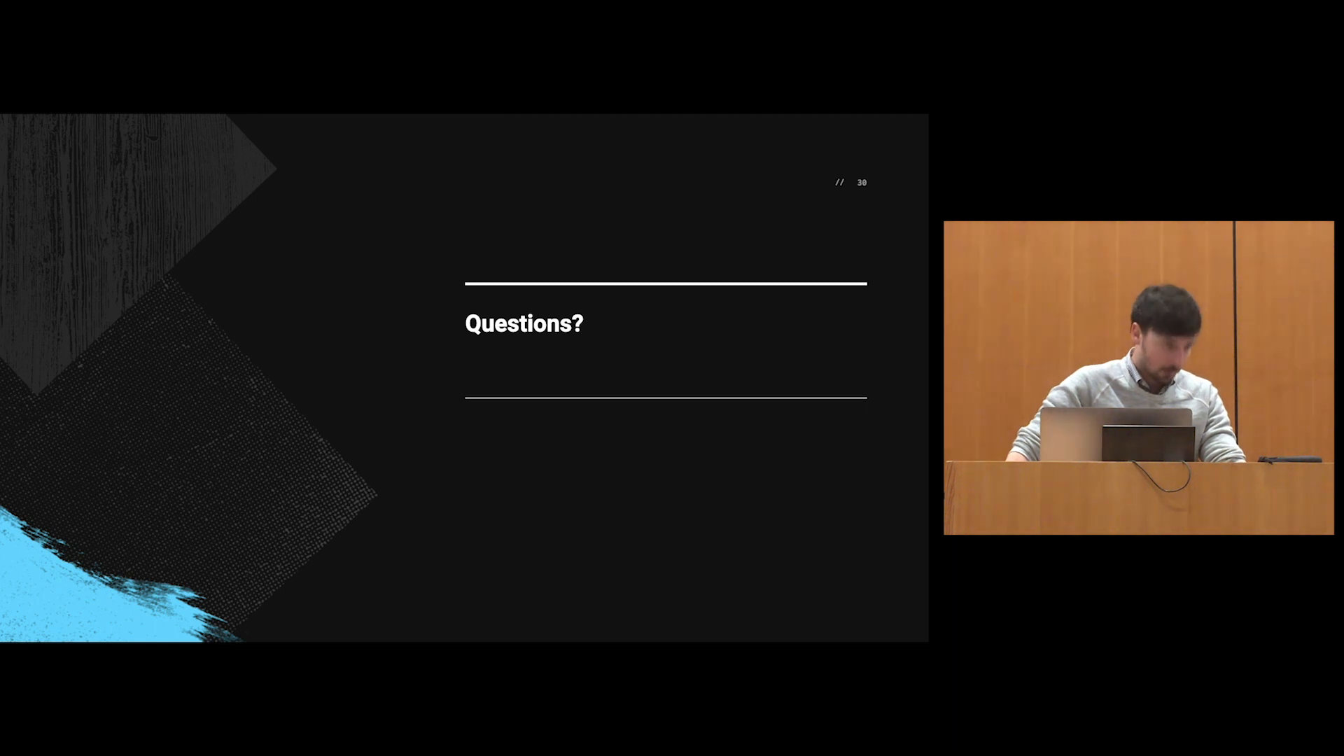